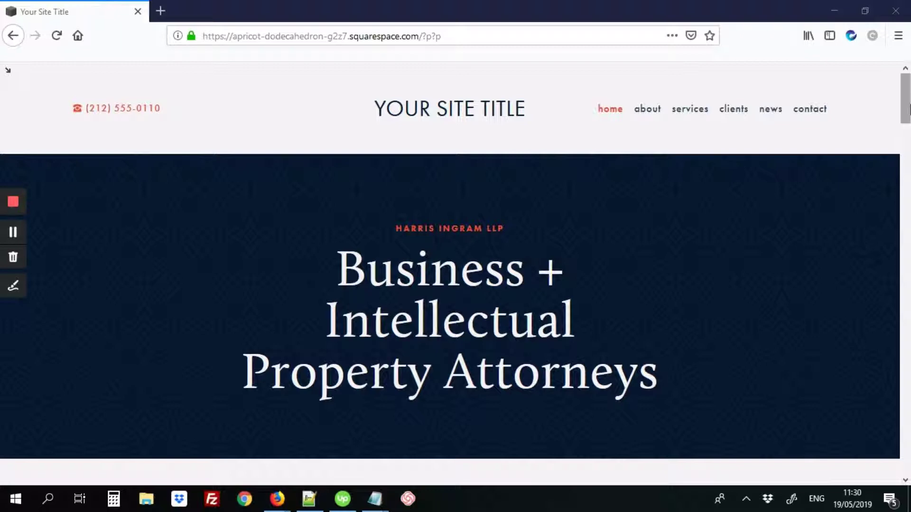
Scroll to the embedded timelapse video and play it through to its end screen
scroll(down, 3)
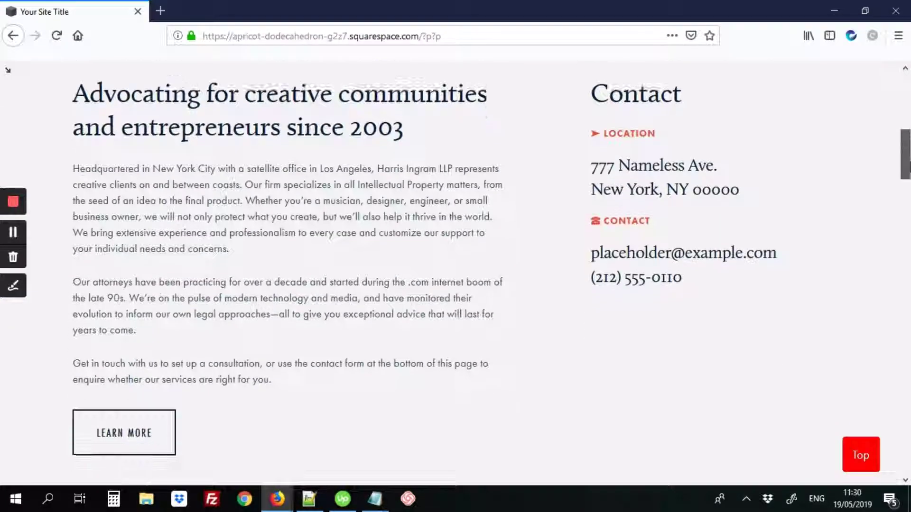
scroll(down, 3)
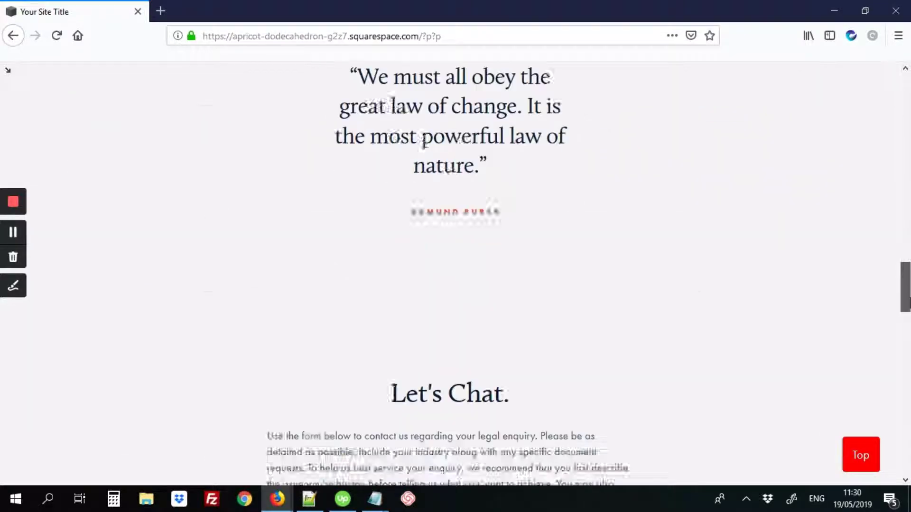
scroll(down, 3)
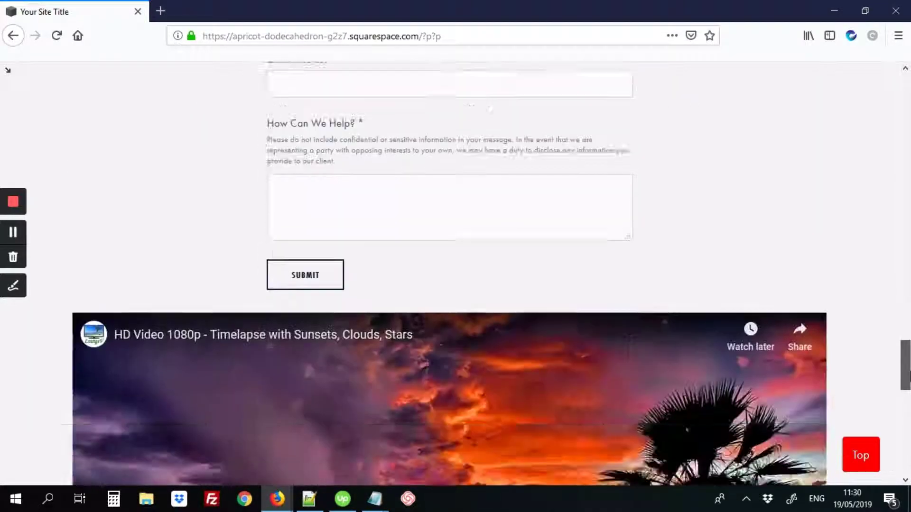
scroll(down, 3)
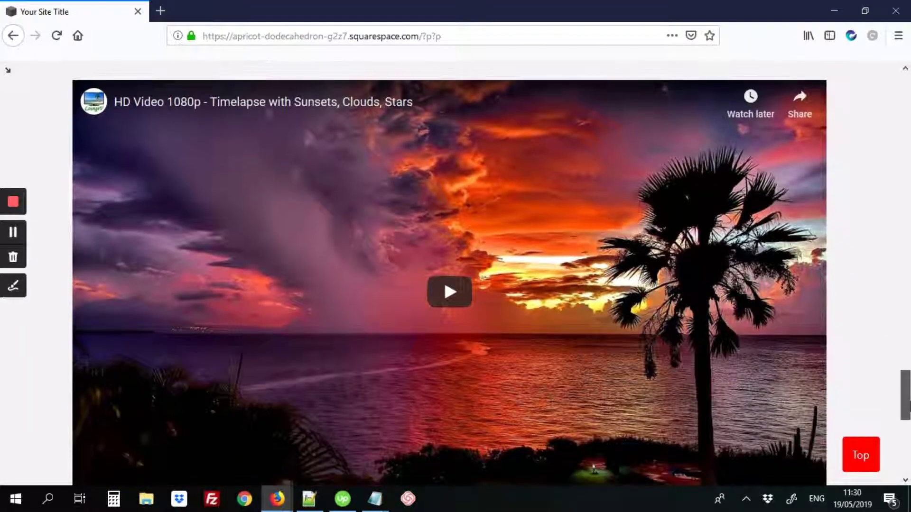
scroll(down, 3)
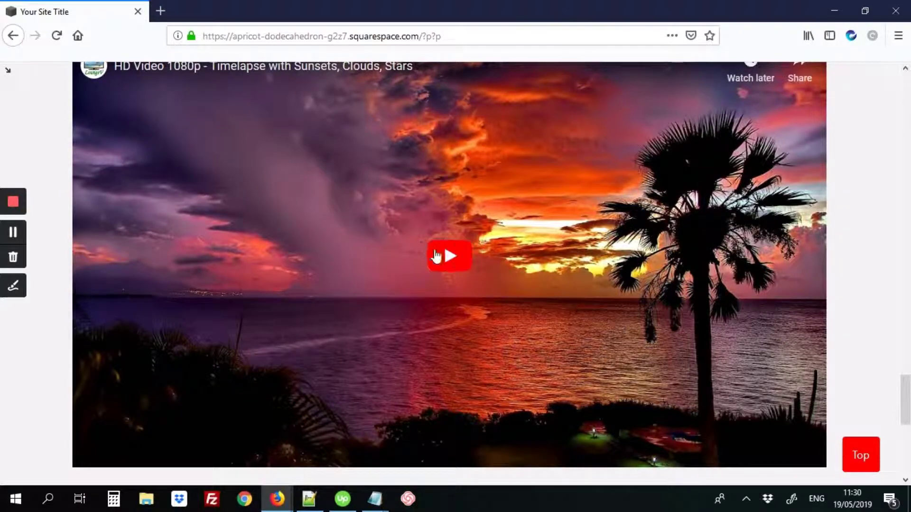
click(449, 258)
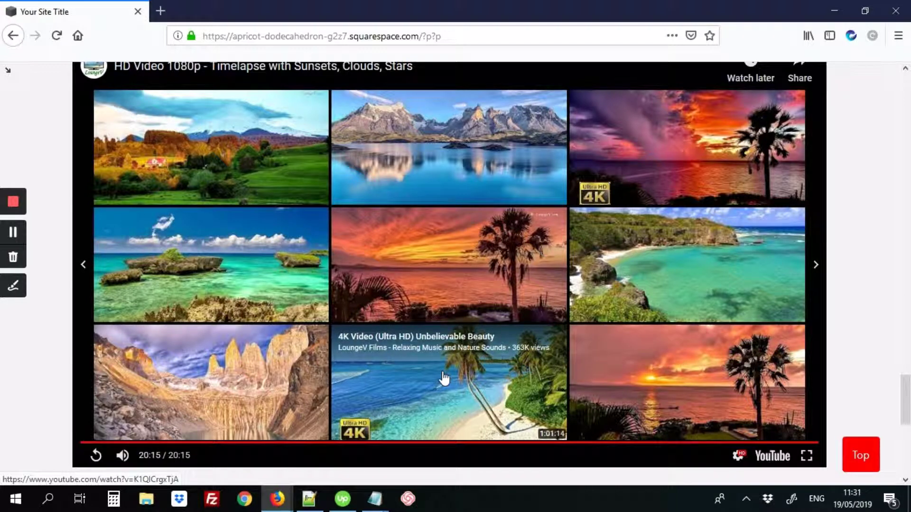
mouse_move(276, 499)
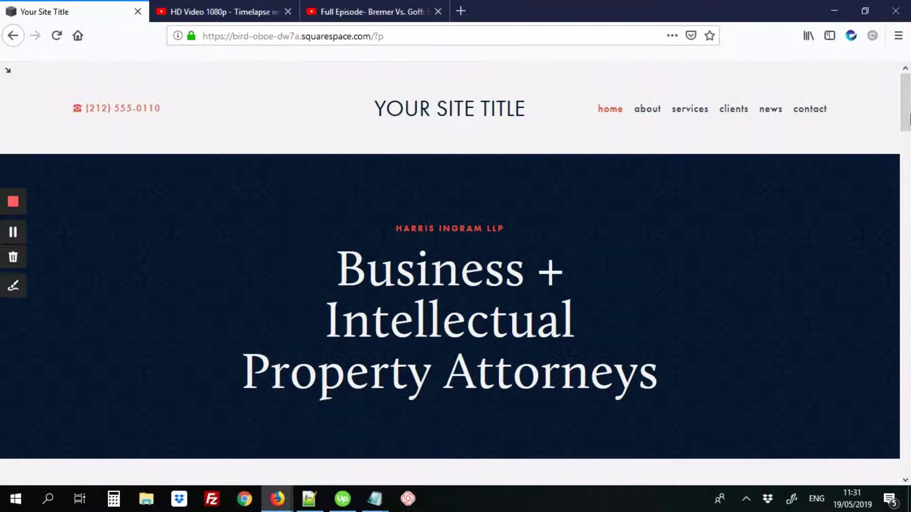
Scroll through the second law-firm site's homepage to reach its page content
scroll(down, 3)
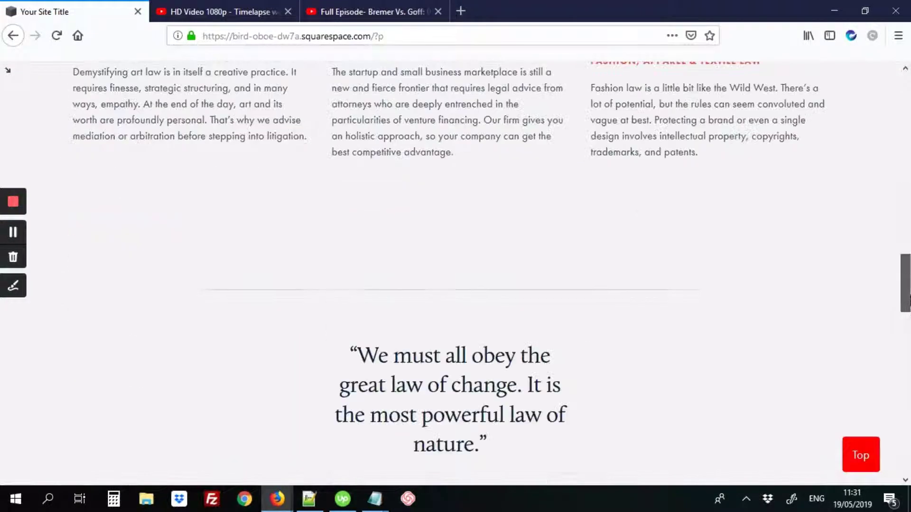
scroll(down, 3)
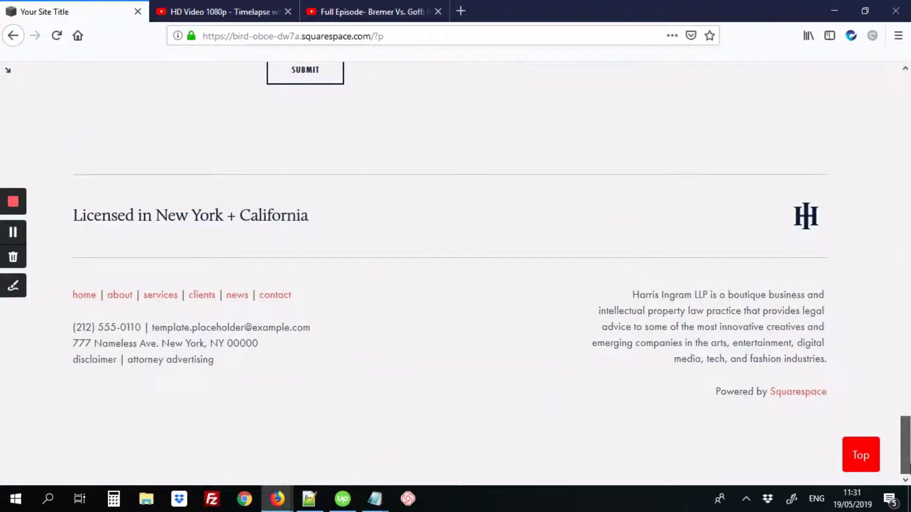
scroll(up, 3)
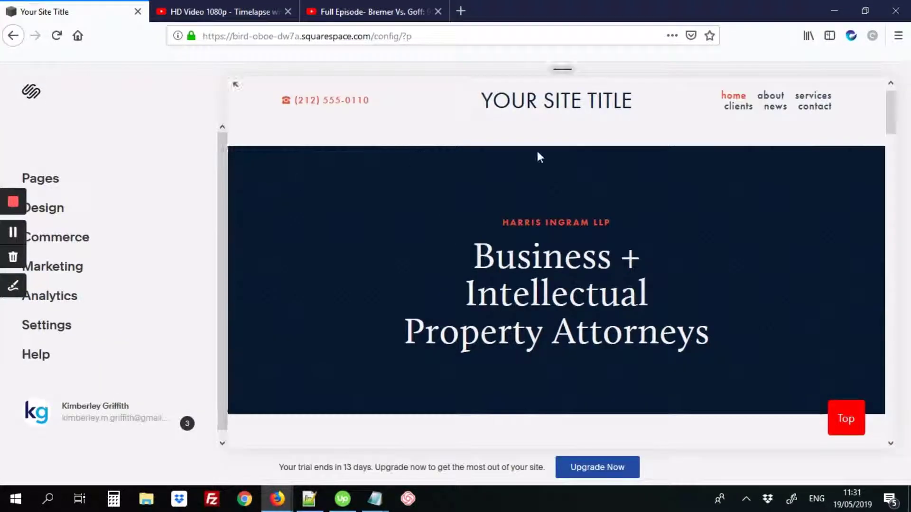
scroll(down, 3)
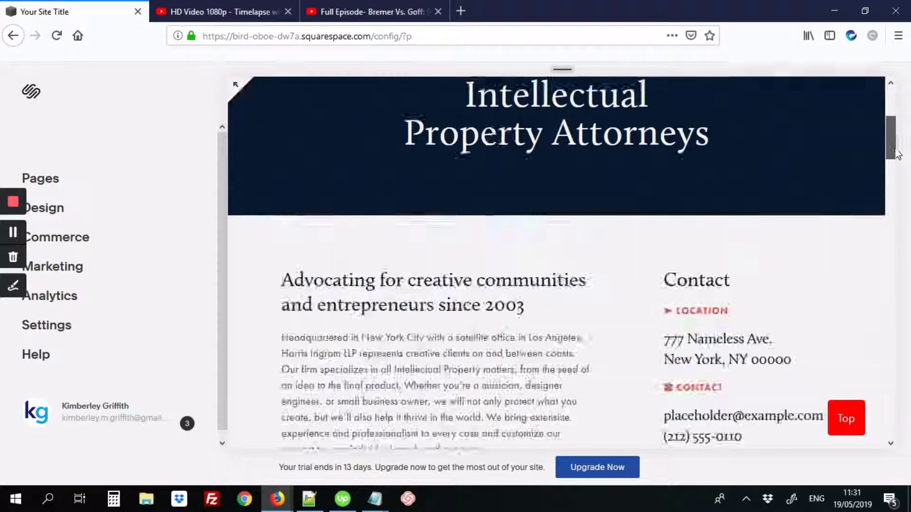
scroll(down, 3)
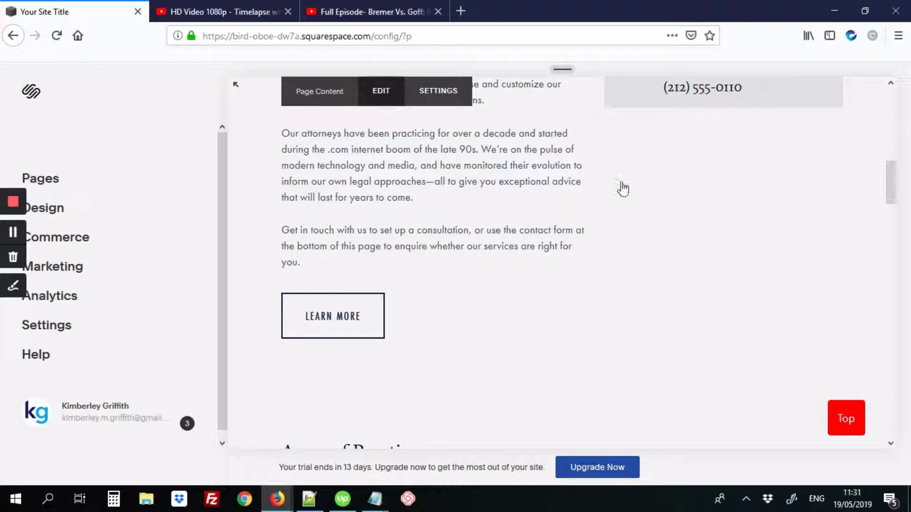
scroll(down, 3)
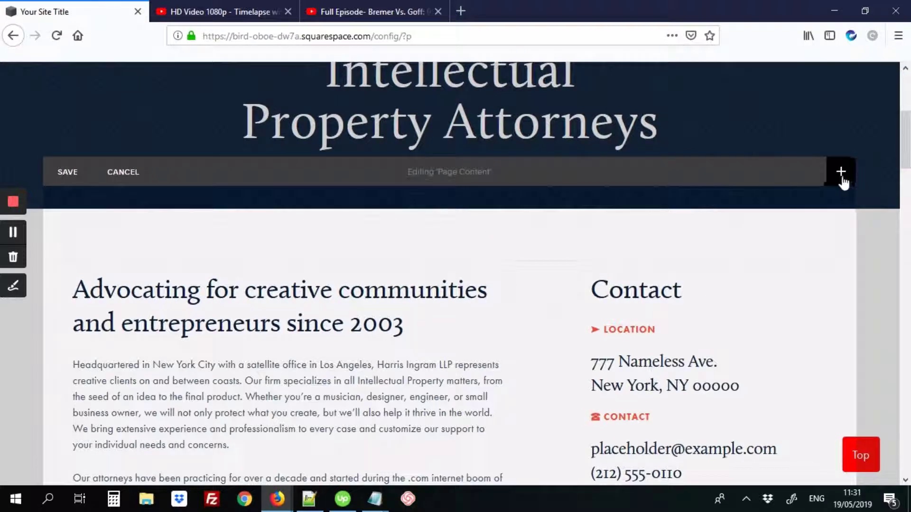
Insert a Video block by searching 'vid' in the content blocks menu
click(841, 171)
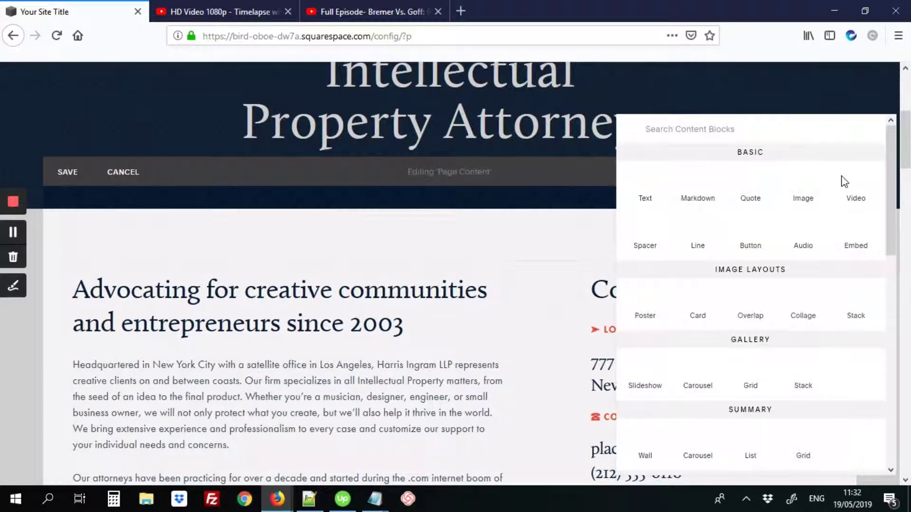
text(video)
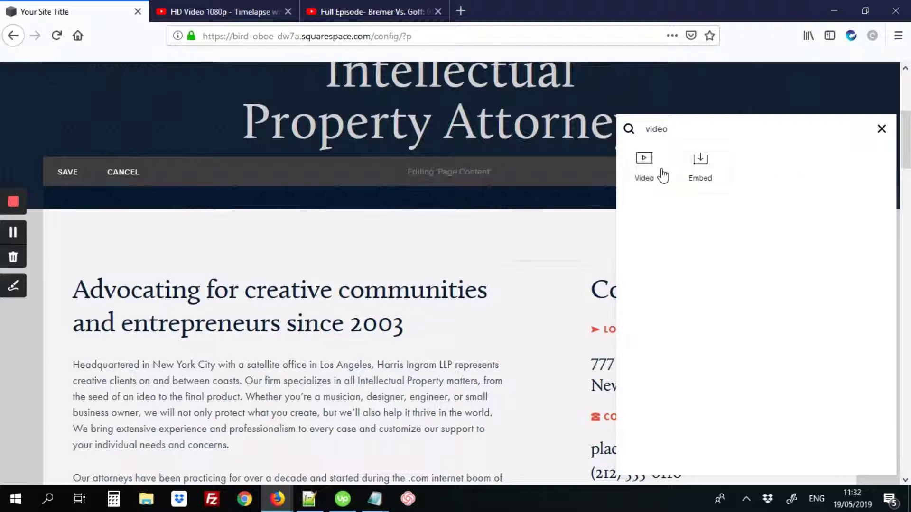
click(643, 159)
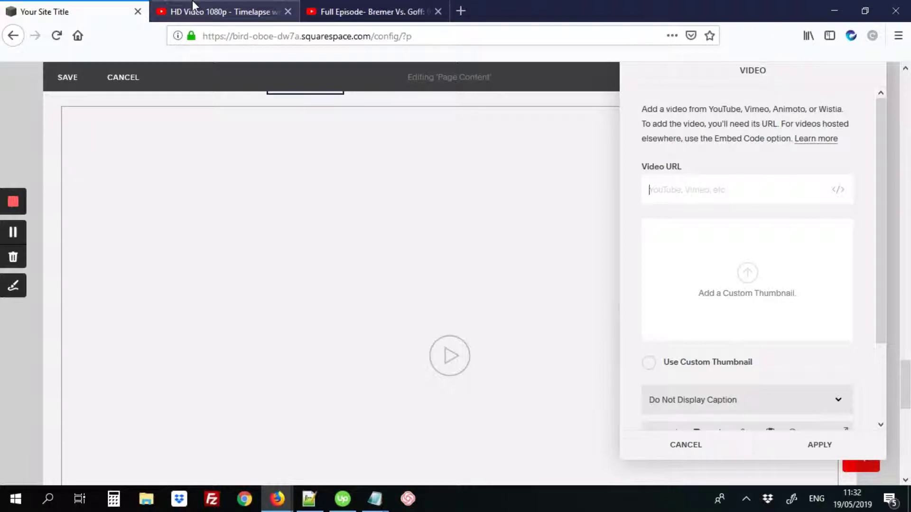
click(220, 11)
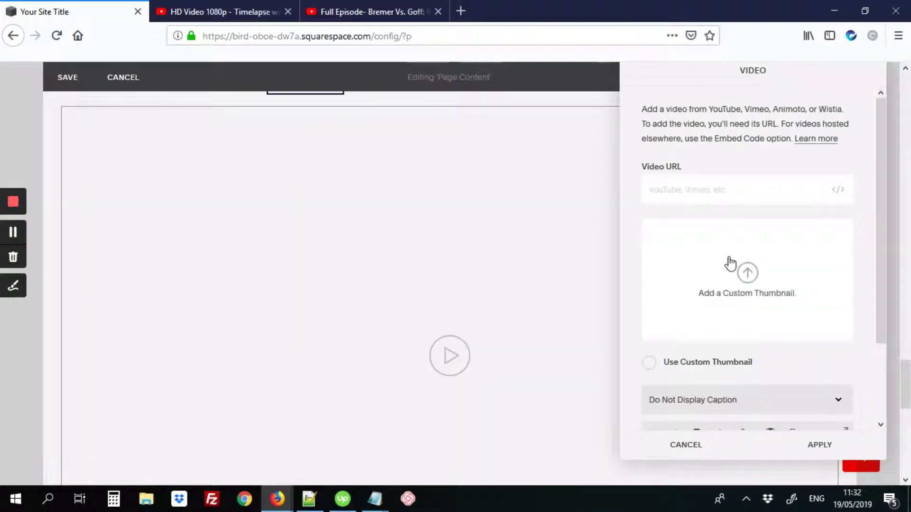
text(https://www.youtube.com/watch?v=8gD_9WPPFb4)
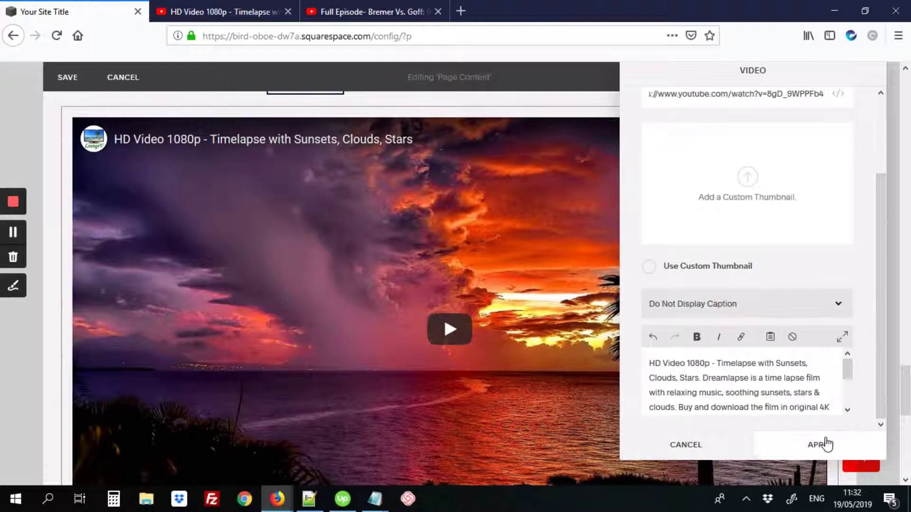
click(818, 445)
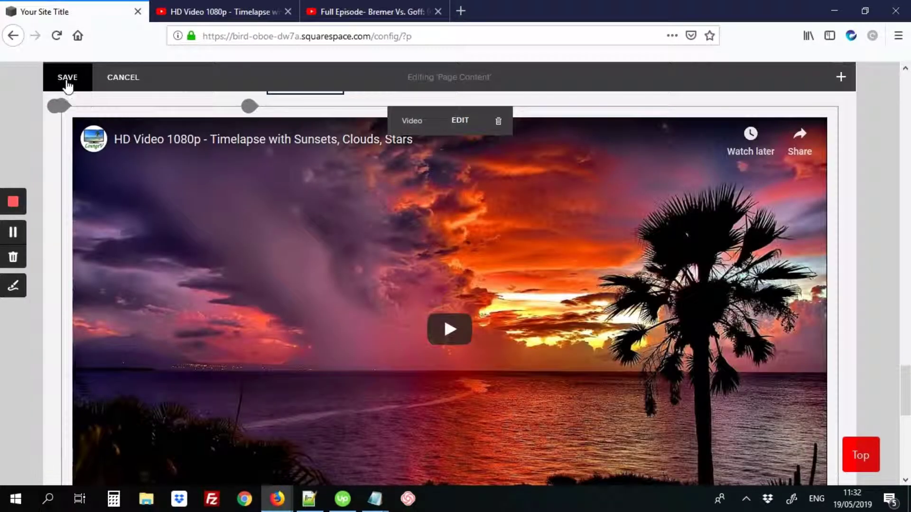
click(67, 78)
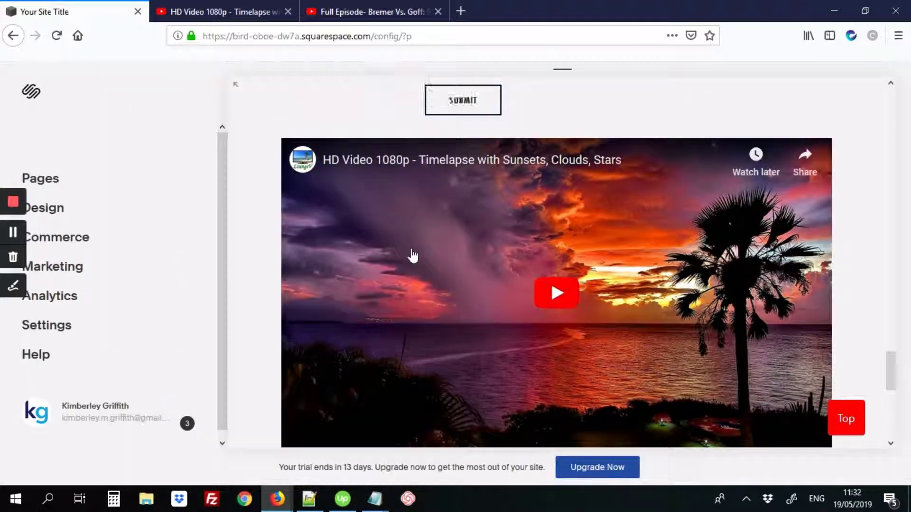
Play the saved timelapse video and scroll down to the contact form
click(556, 292)
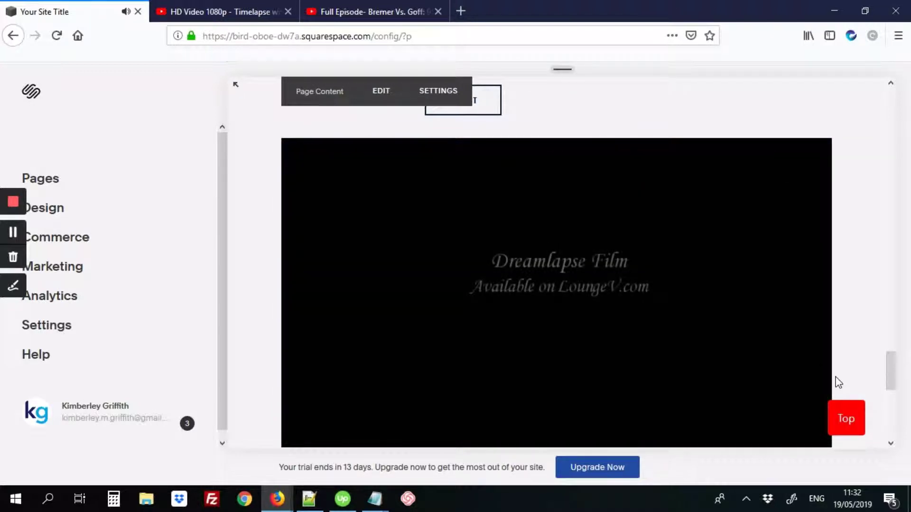
scroll(down, 3)
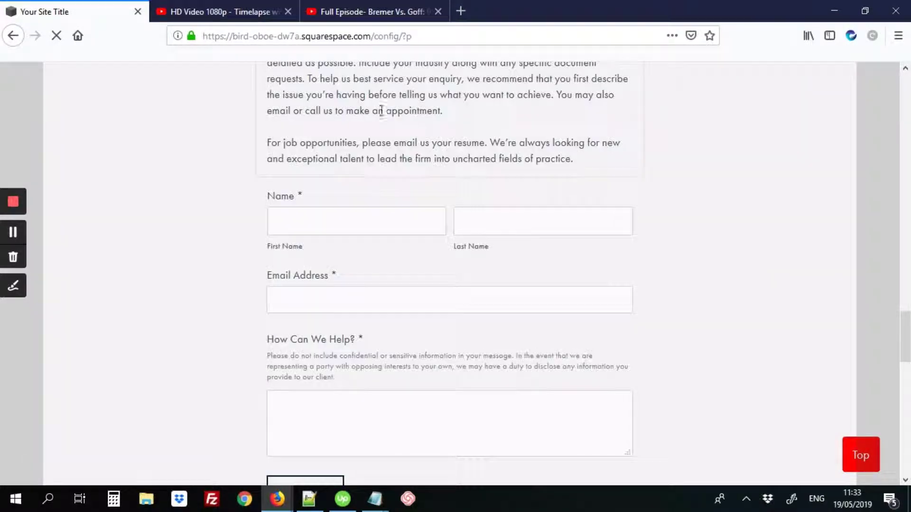
Append &rel=0 to the block's YouTube URL, apply, save the page and play the video
scroll(down, 3)
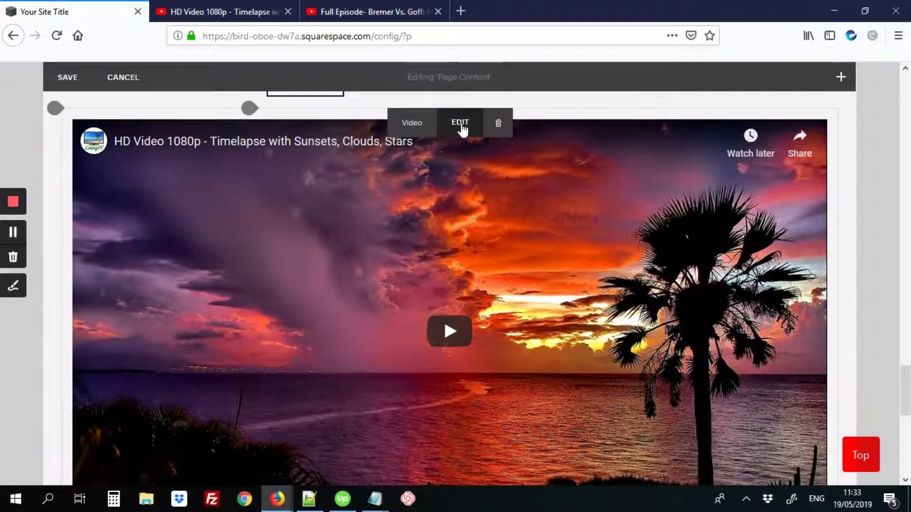
click(460, 123)
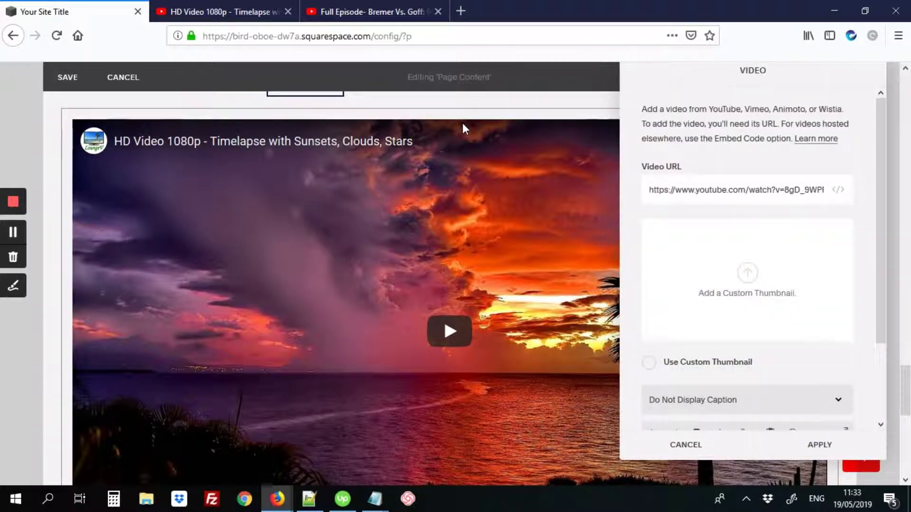
mouse_move(613, 168)
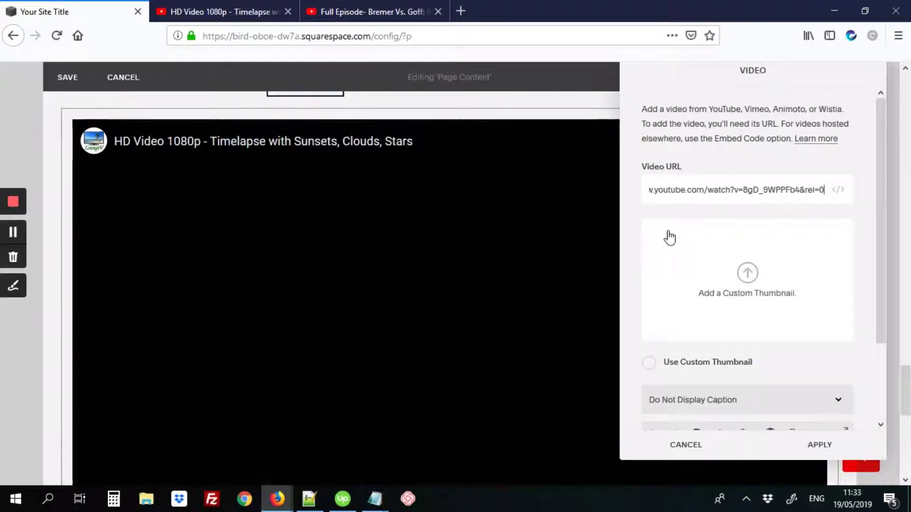
click(819, 445)
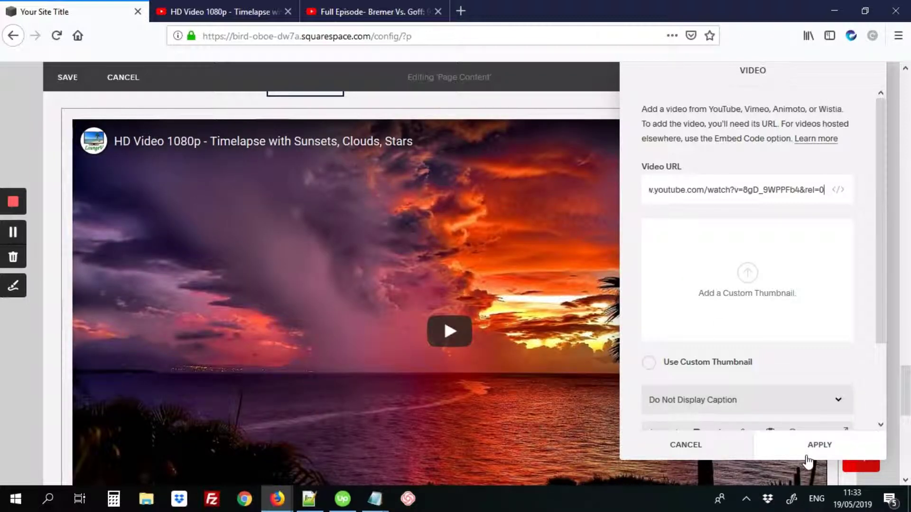
click(819, 444)
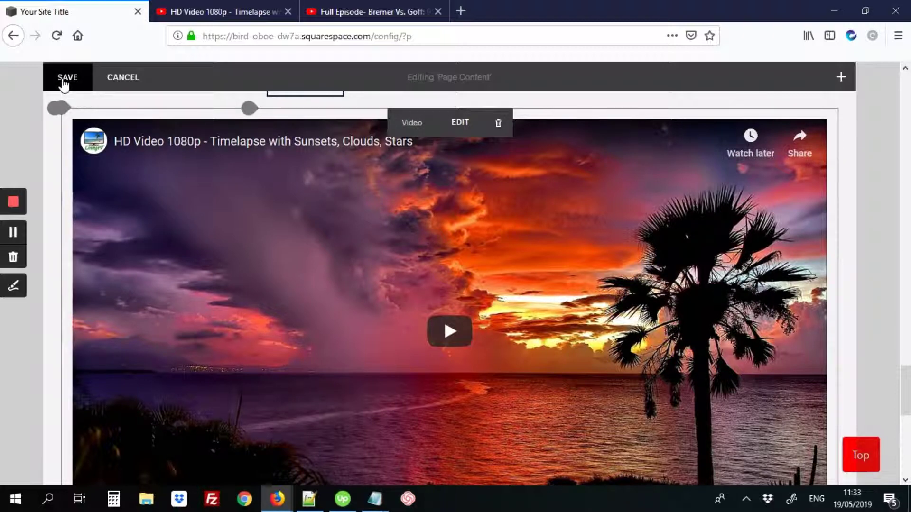
click(68, 78)
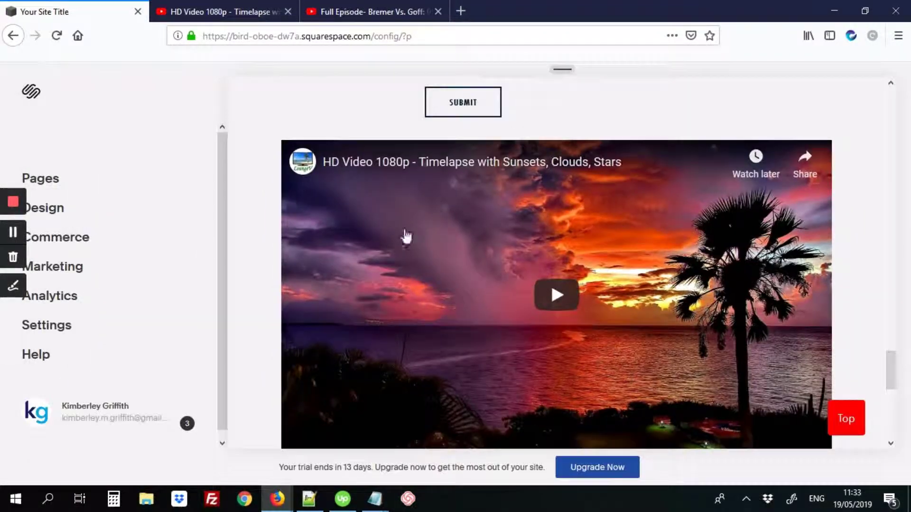
click(556, 294)
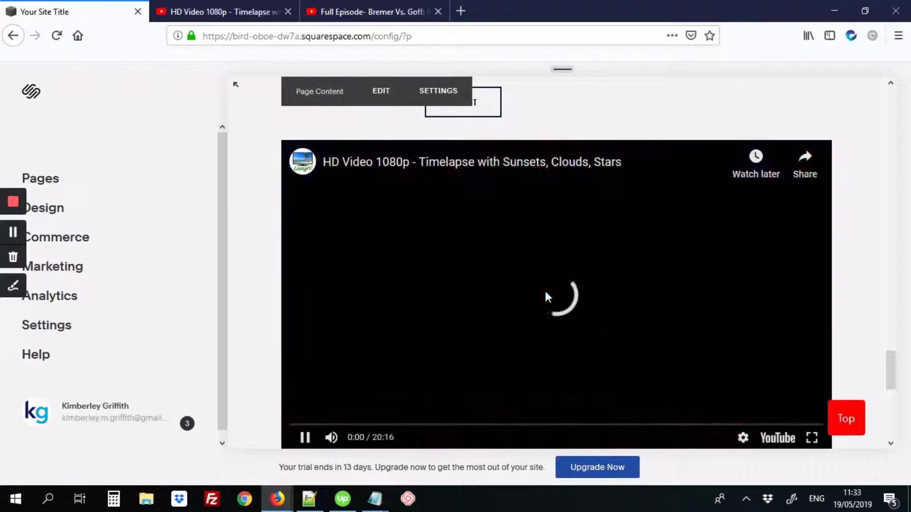